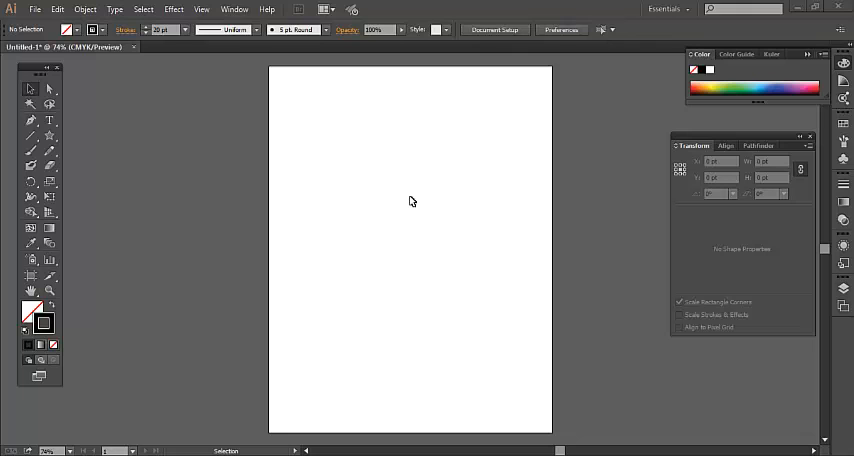
mouse_move(86, 118)
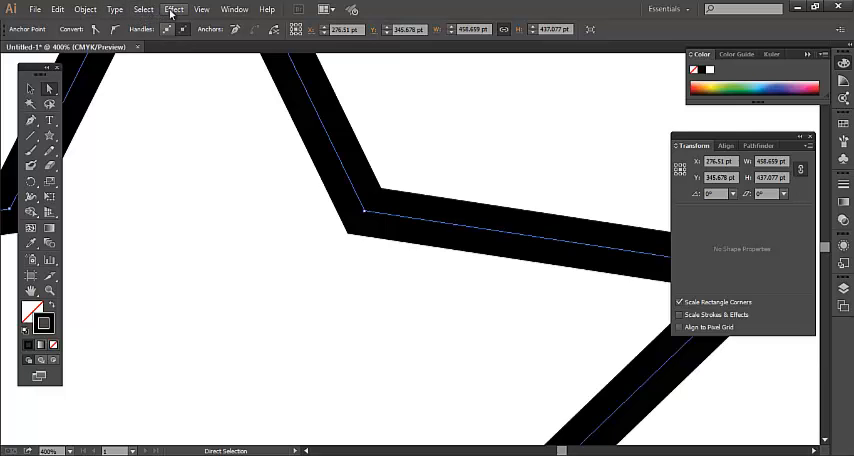
click(84, 8)
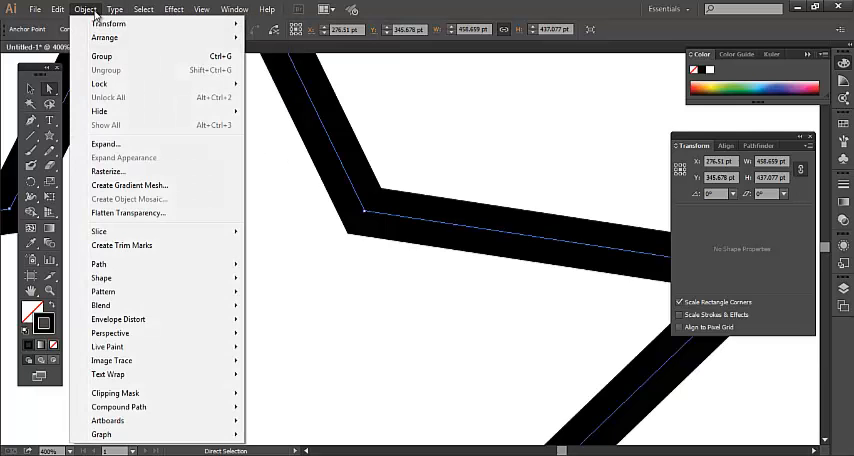
mouse_move(108, 144)
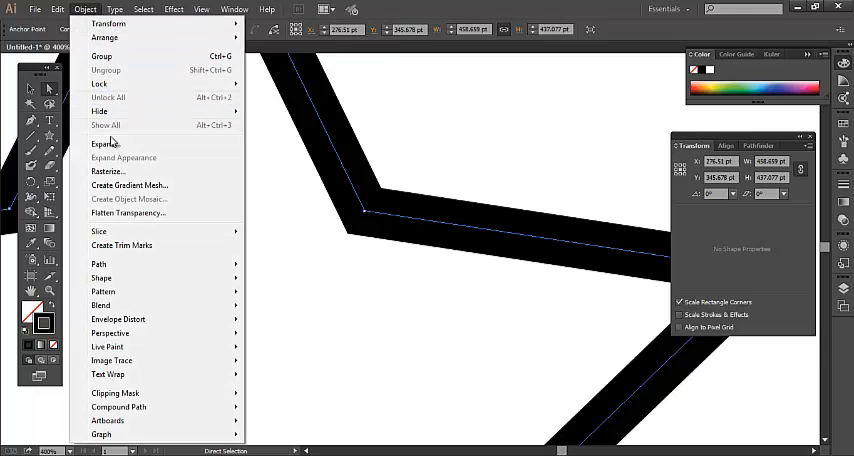
mouse_move(106, 144)
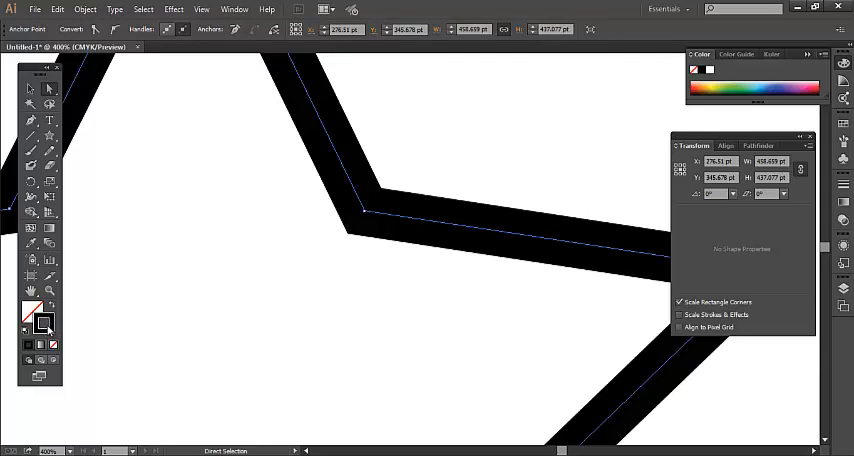
mouse_move(42, 322)
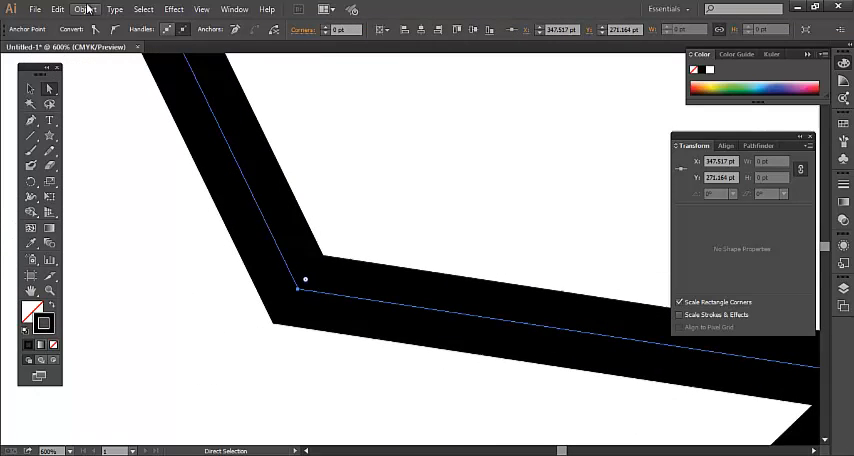
Expand the star's stroke only via Object > Expand with Fill unchecked and Stroke checked.
click(84, 8)
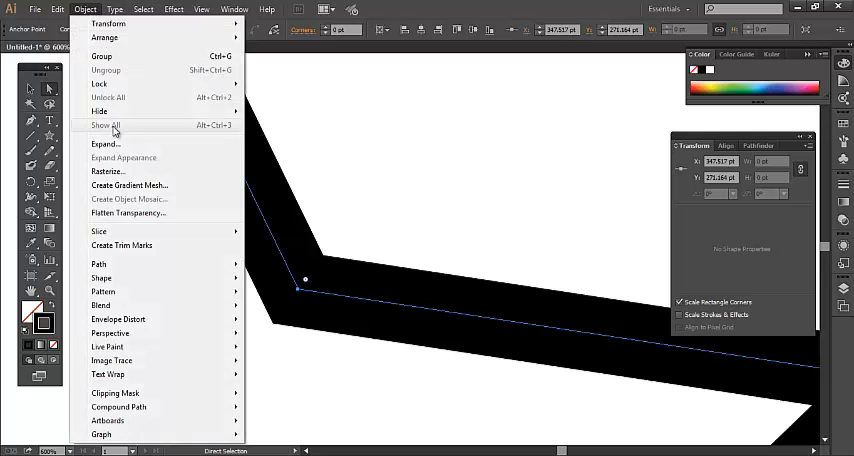
click(106, 144)
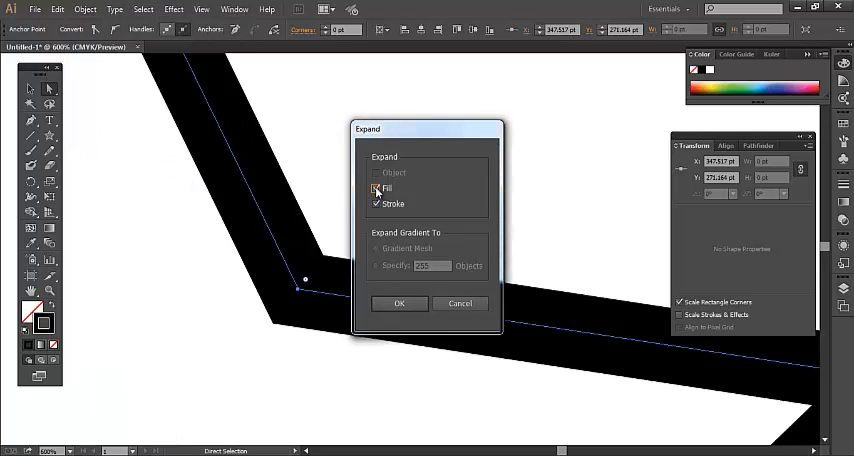
click(376, 188)
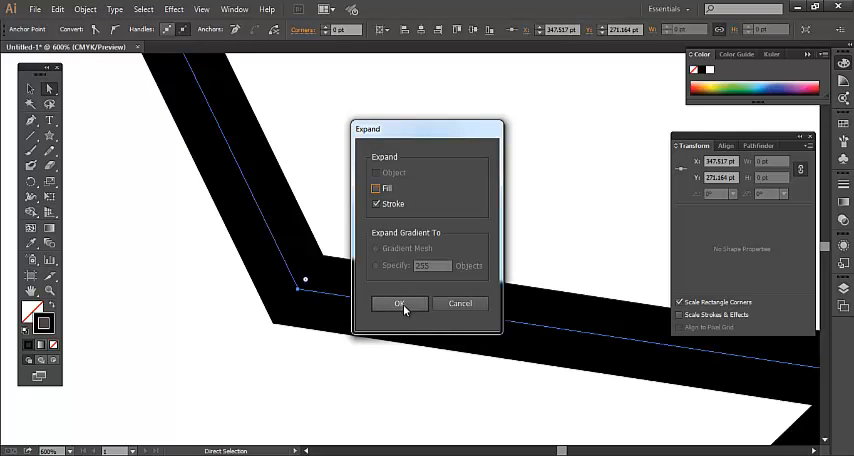
click(400, 304)
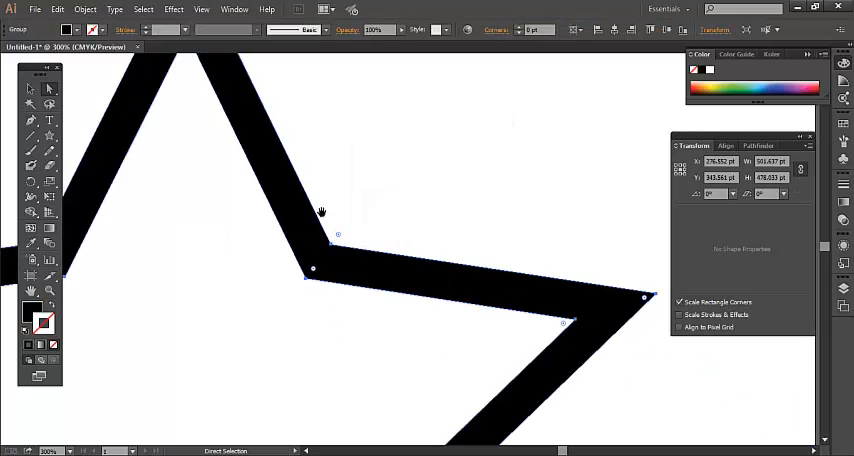